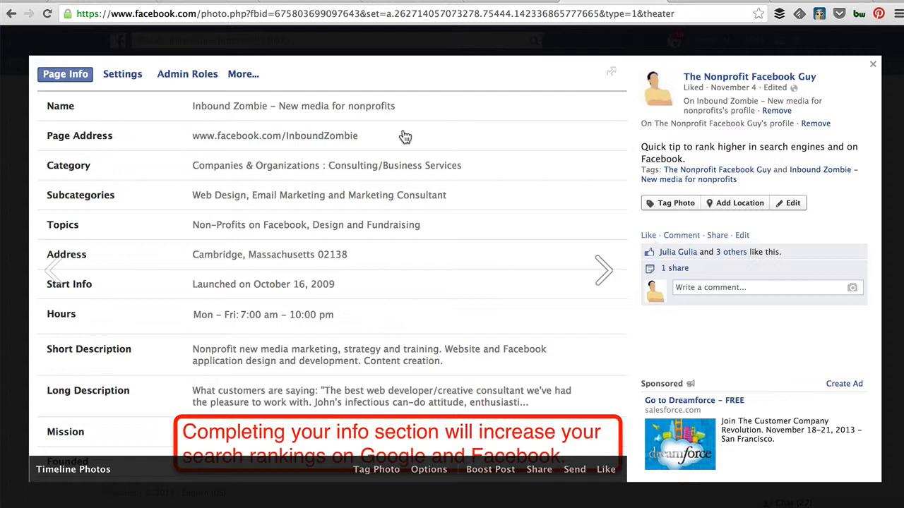
pyautogui.moveTo(133, 347)
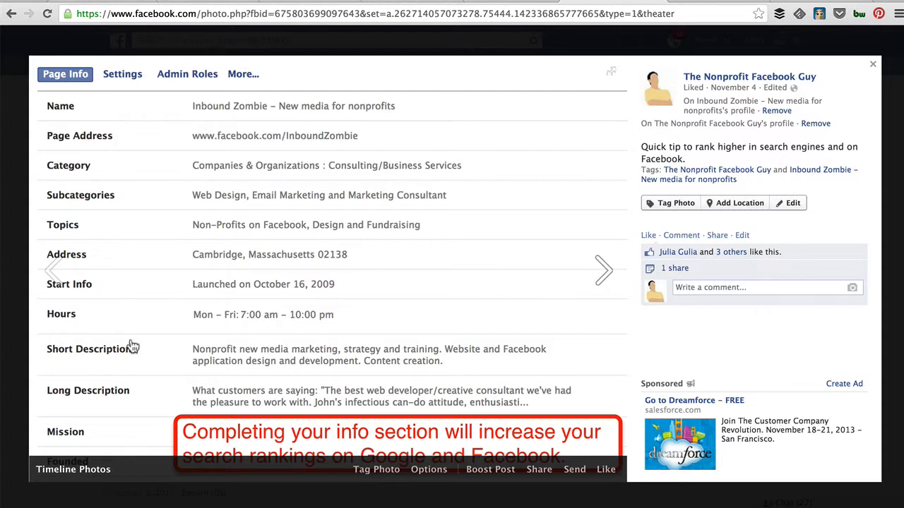
pyautogui.moveTo(435, 156)
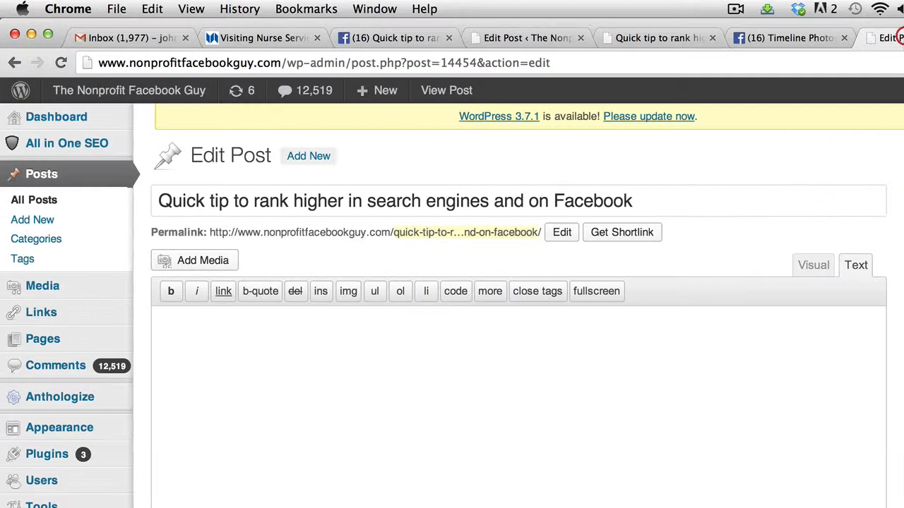
pyautogui.moveTo(188, 205)
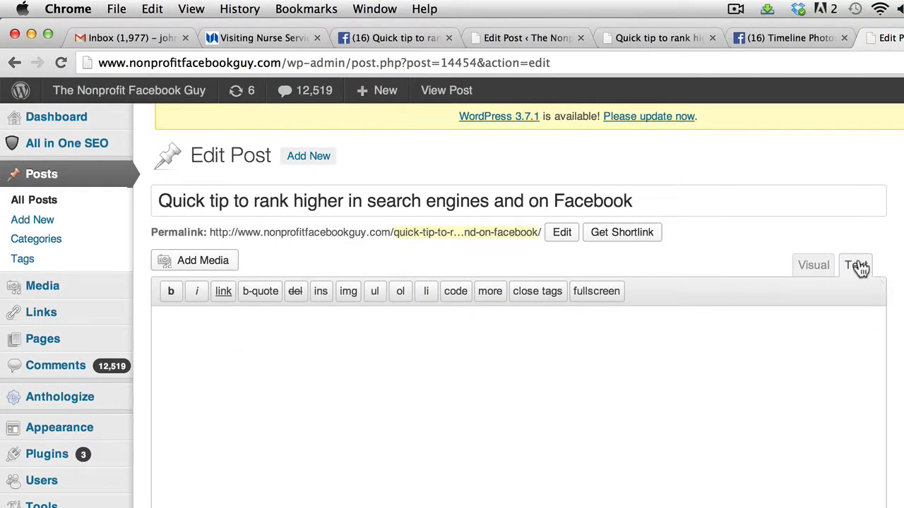
# Step: Switch the post body to Visual editing and back to HTML editing
pyautogui.click(812, 265)
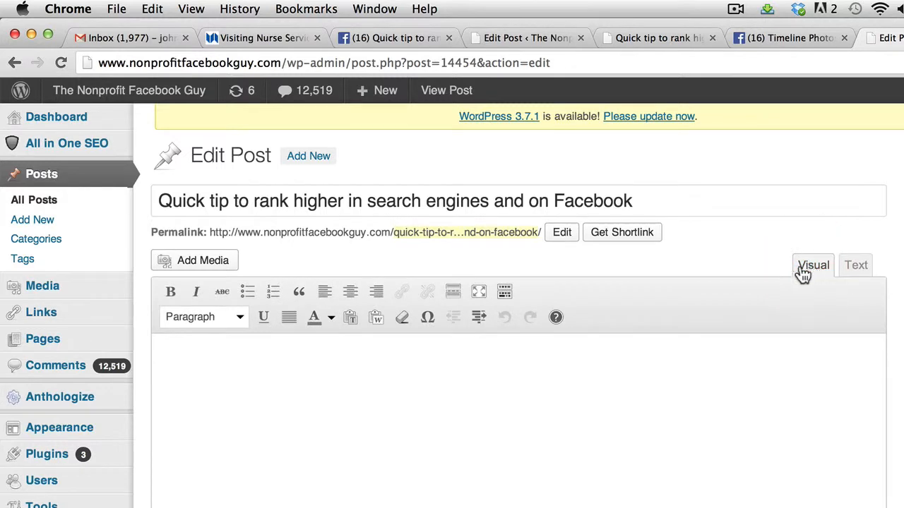
pyautogui.click(854, 265)
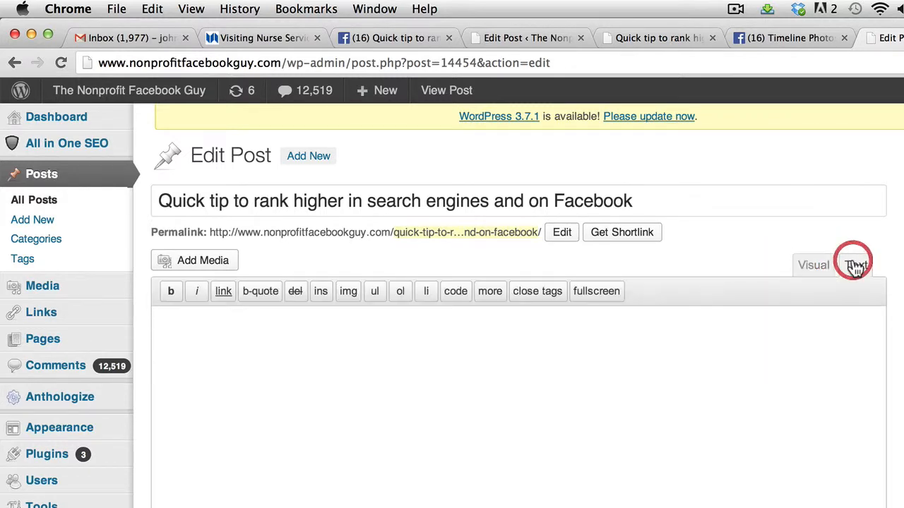
pyautogui.click(855, 265)
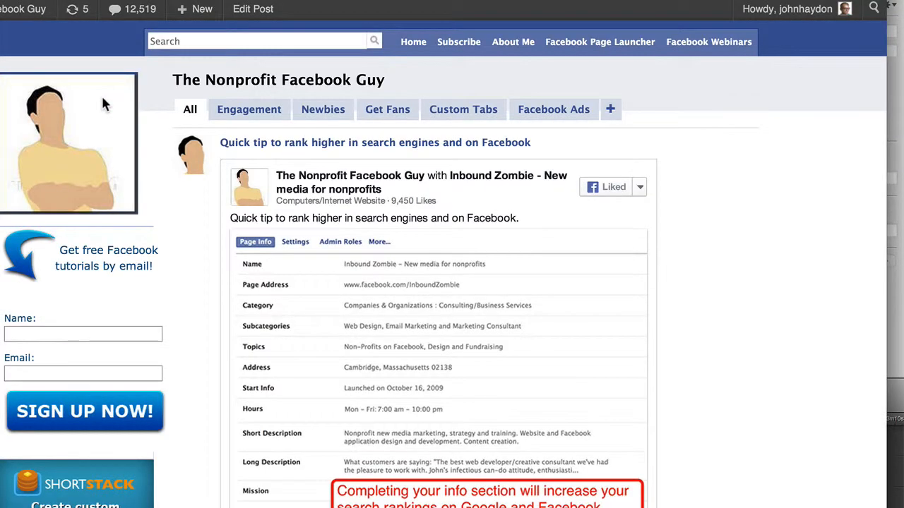
# Step: Scroll through the embedded Facebook photo post and its Facebook photo page
pyautogui.scroll(-3)
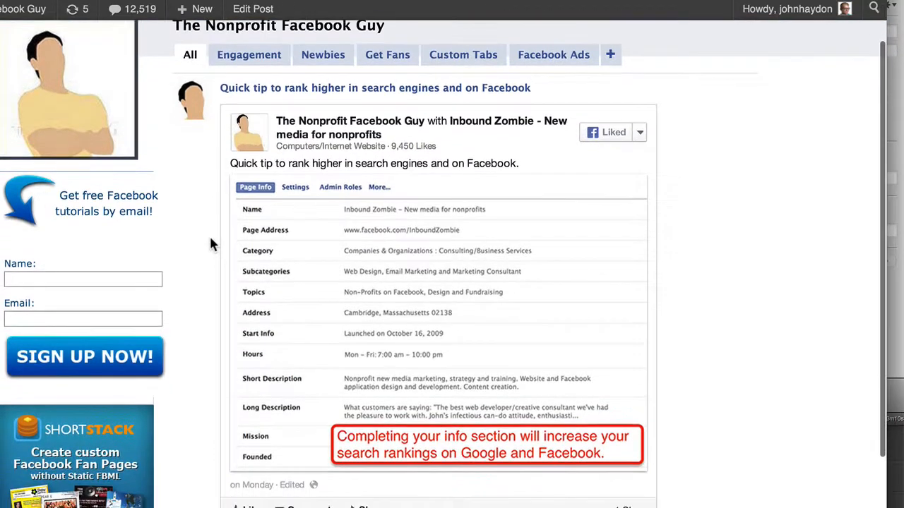
pyautogui.moveTo(429, 117)
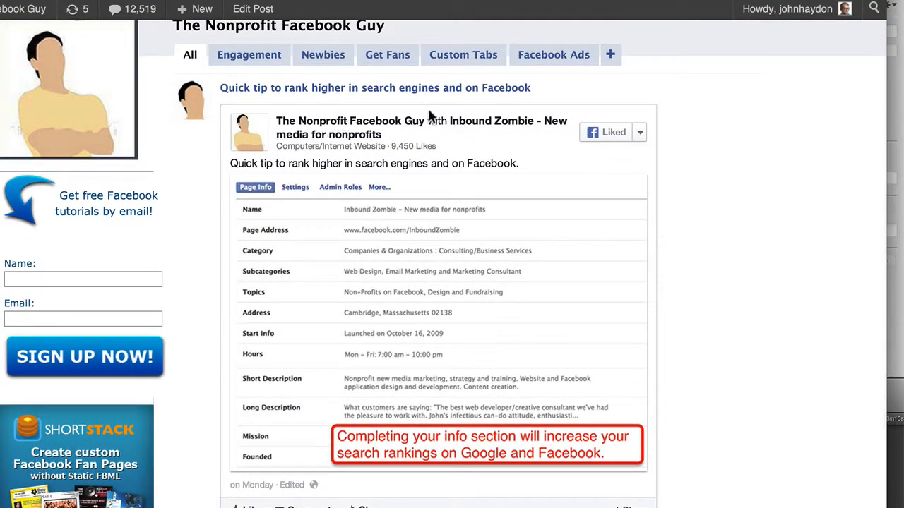
pyautogui.moveTo(378, 313)
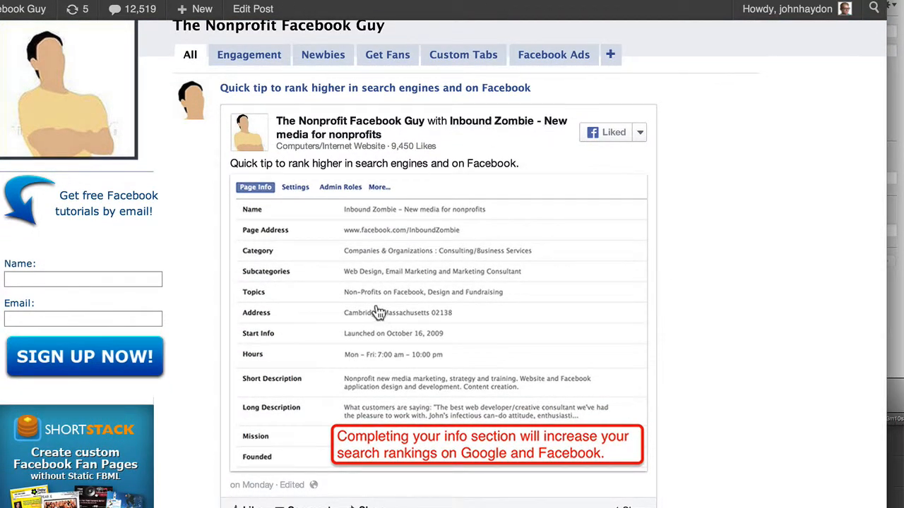
pyautogui.scroll(-3)
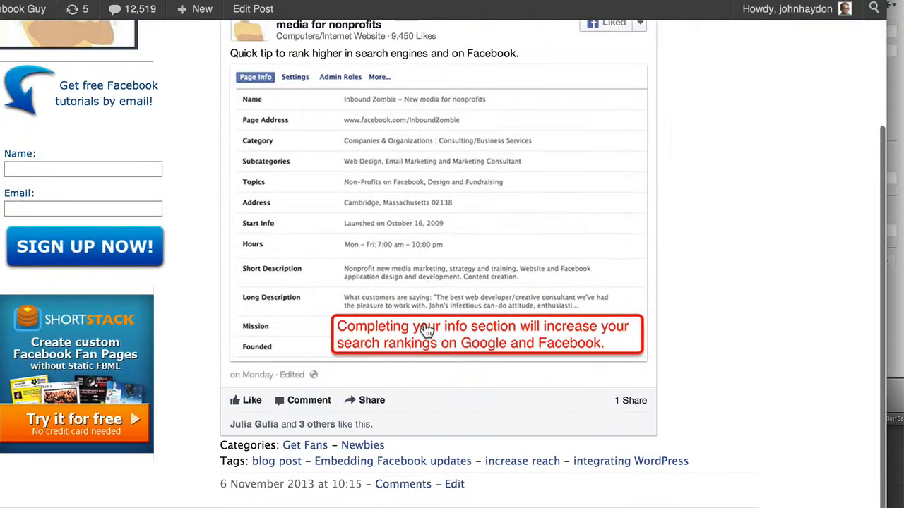
pyautogui.moveTo(311, 412)
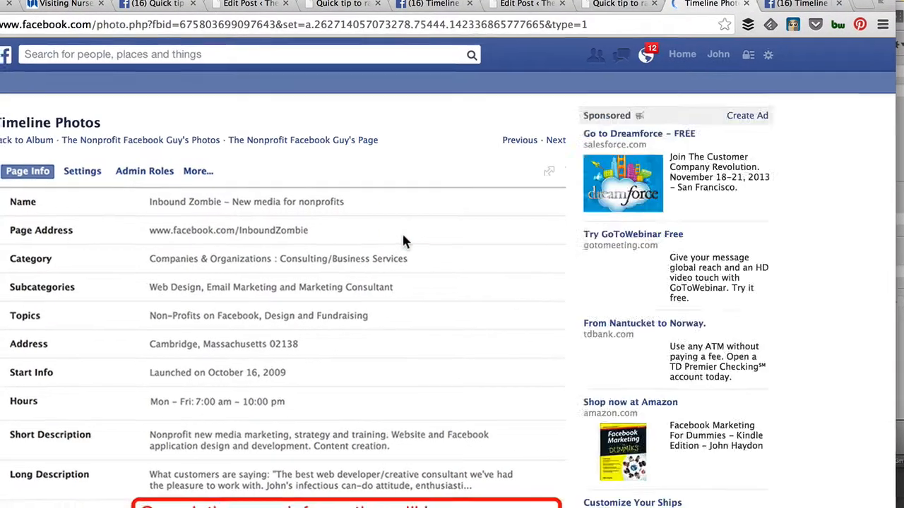
pyautogui.scroll(-3)
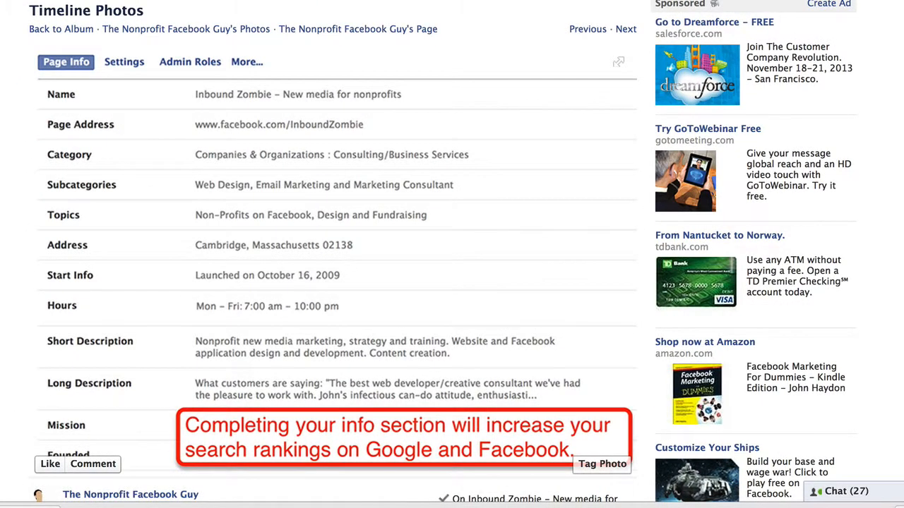